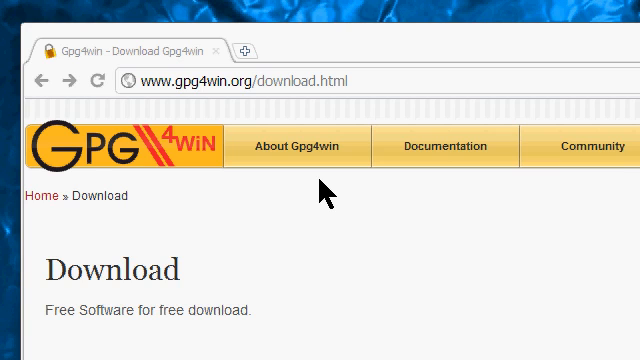
Start Kleopatra's New Certificate wizard for a personal OpenPGP key pair.
scroll("down", 3)
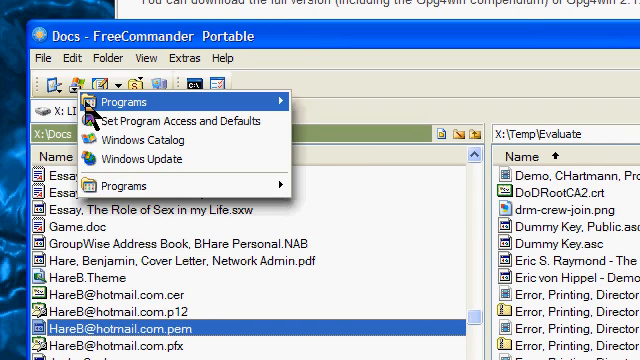
left_click(130, 101)
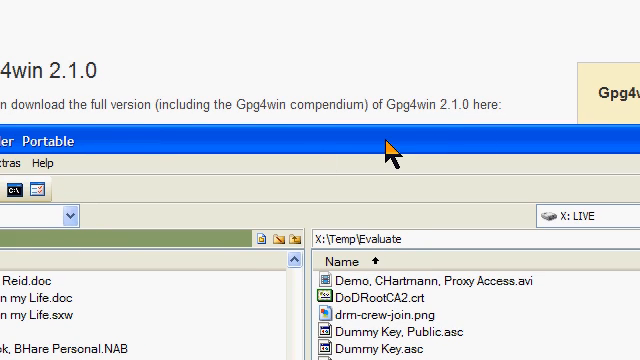
mouse_move(418, 175)
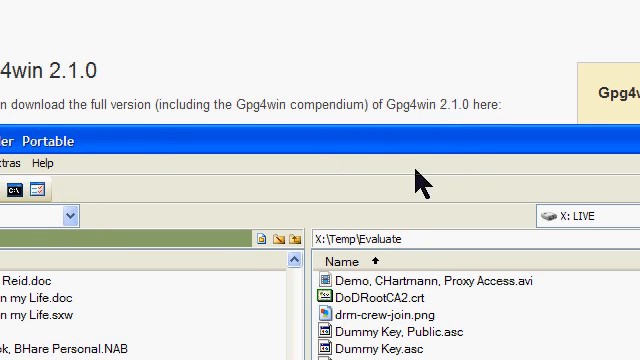
mouse_move(310, 148)
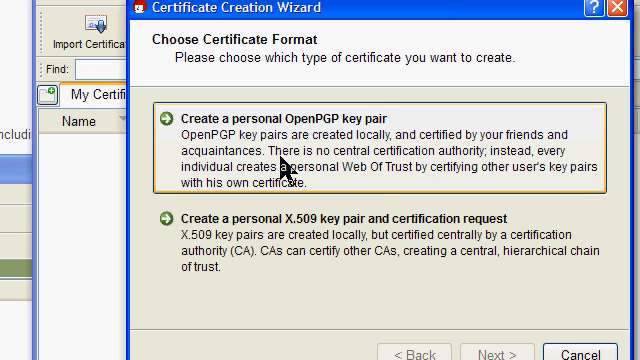
mouse_move(297, 171)
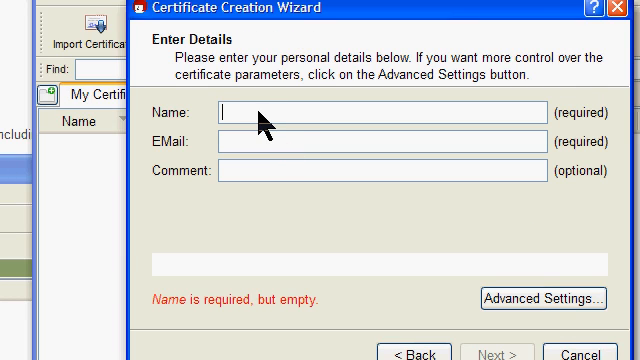
type("Benj")
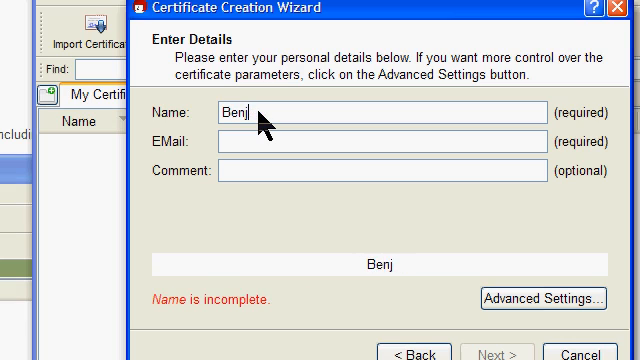
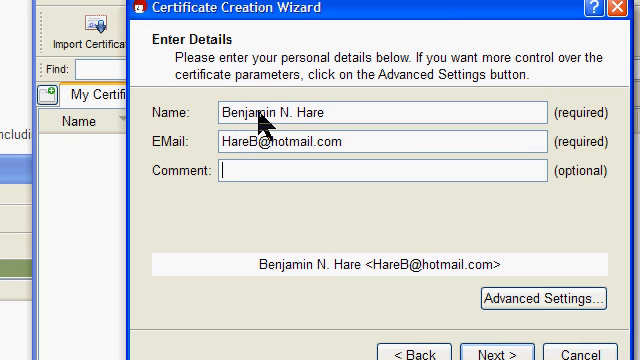
type("B")
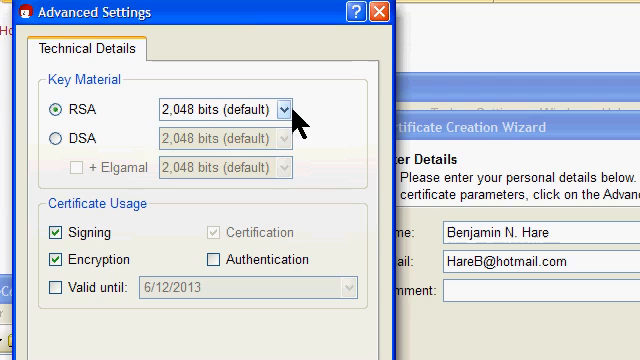
Keep the 2,048-bit RSA key size with no expiry date in Advanced Settings.
left_click(291, 105)
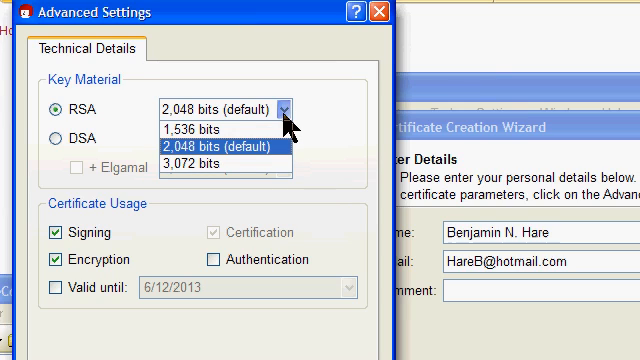
left_click(200, 142)
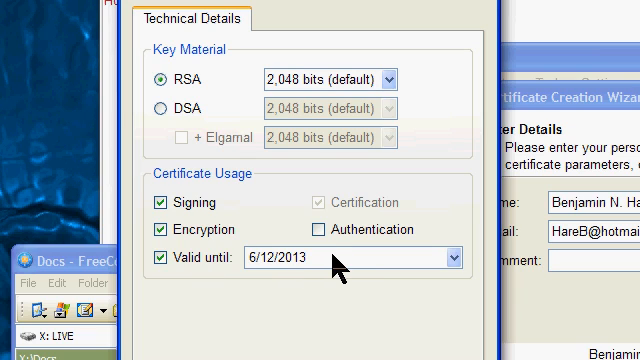
left_click(161, 256)
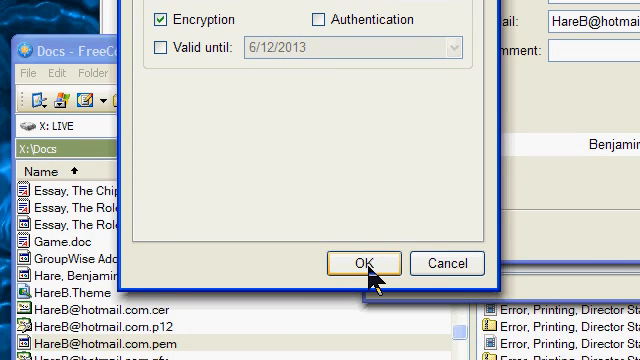
left_click(364, 263)
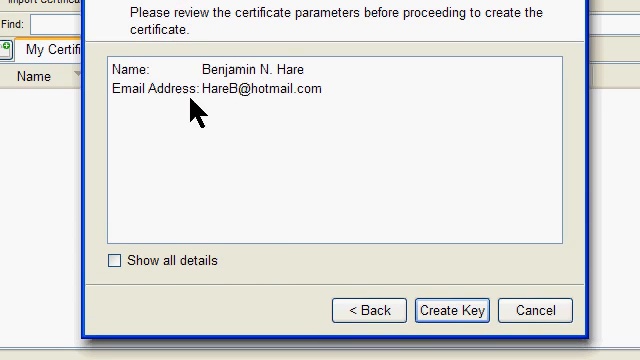
Show all details of the new key's parameters and start creating the key.
left_click(117, 259)
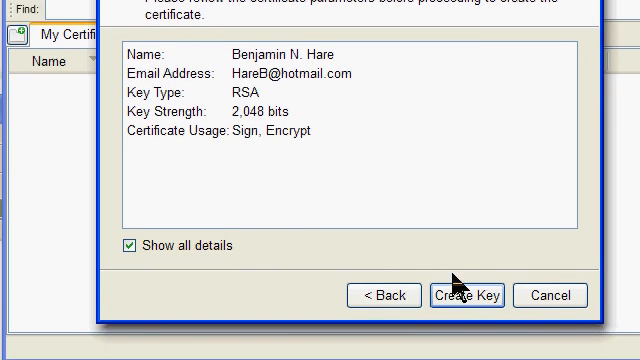
left_click(467, 294)
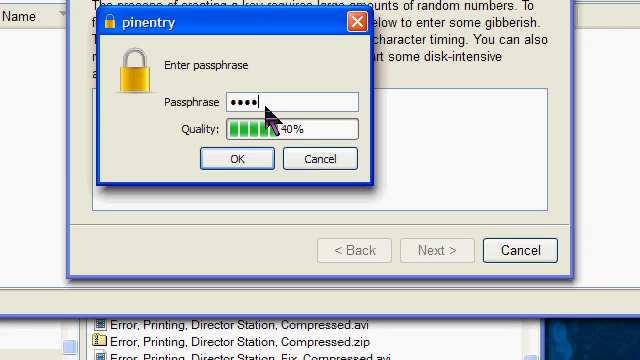
Enter and confirm the passphrase to finish generating the key pair.
type("••")
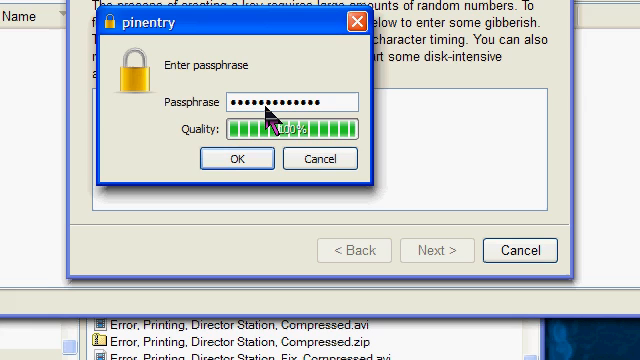
type("•")
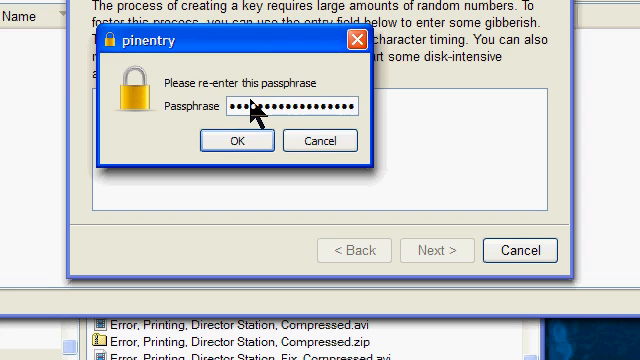
left_click(237, 139)
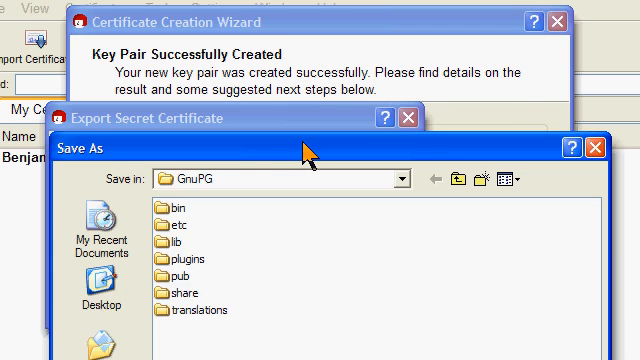
Point the secret key export to a HareB file in Docs with ASCII armor on.
left_click(416, 173)
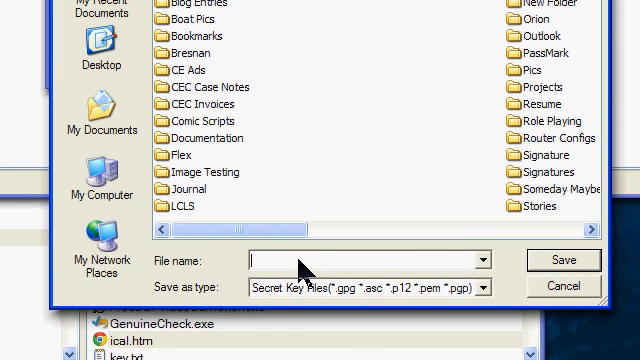
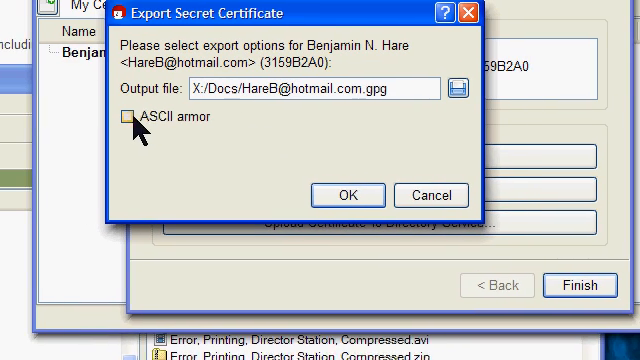
left_click(123, 123)
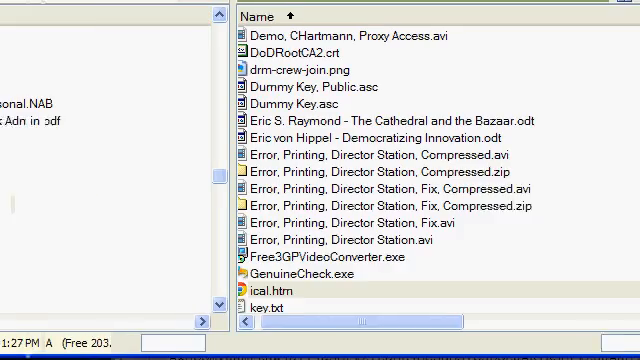
Browse X:\Temp\Evaluate's Dummy Key .asc files, then return to Kleopatra's results.
left_click(270, 290)
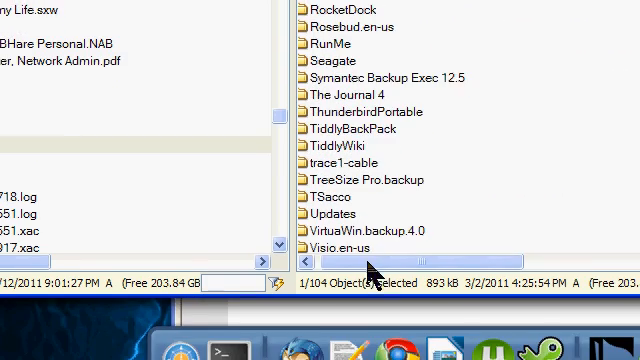
left_click(360, 128)
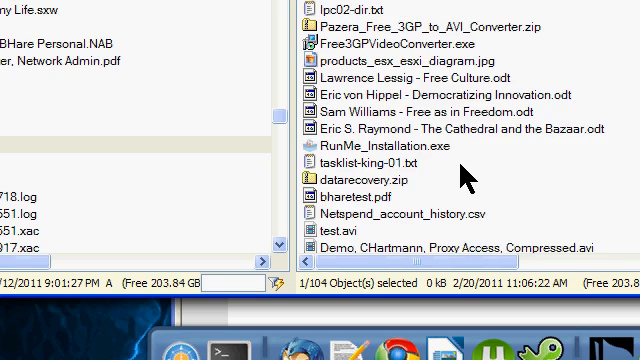
scroll("down", 3)
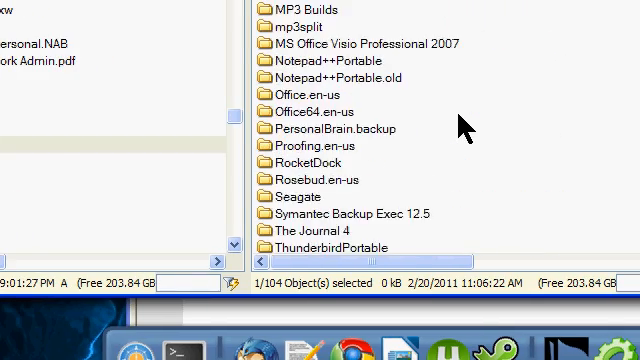
scroll("down", 3)
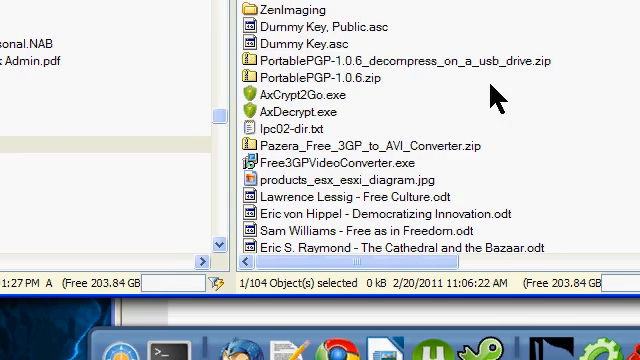
scroll("down", 3)
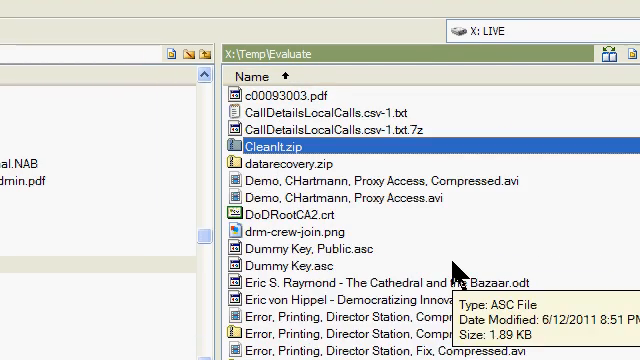
scroll("down", 3)
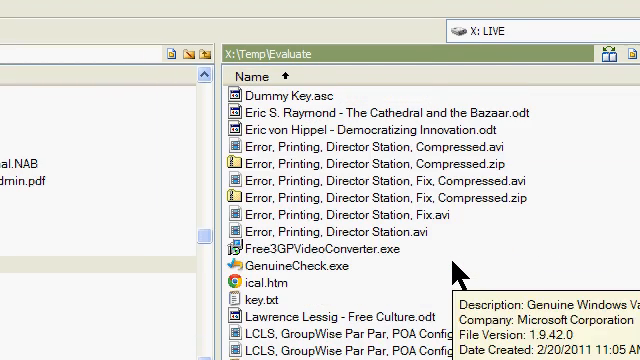
scroll("down", 3)
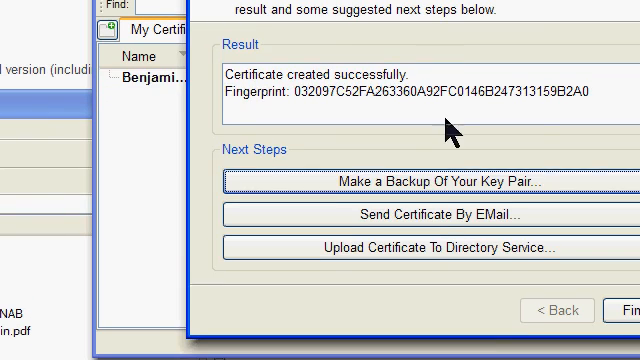
Back up the secret key to a file in X:\Docs with ASCII armor enabled.
left_click(417, 181)
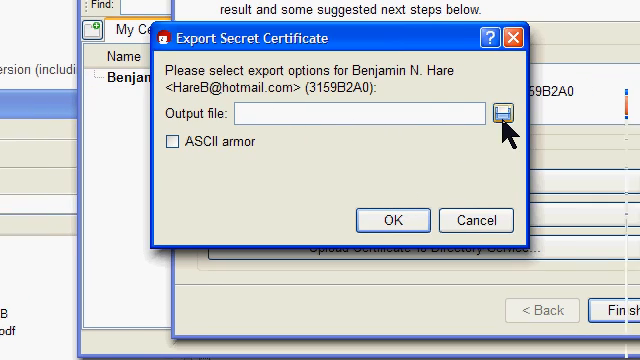
left_click(504, 113)
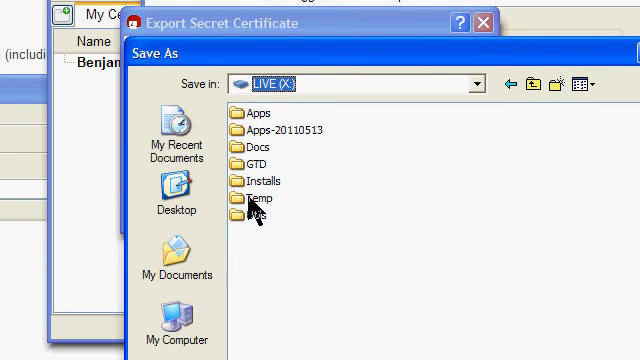
double_click(258, 145)
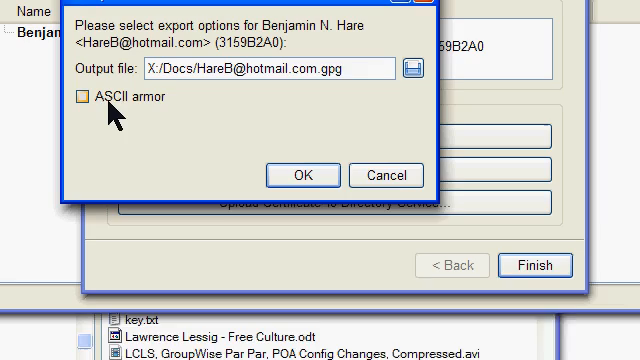
left_click(307, 174)
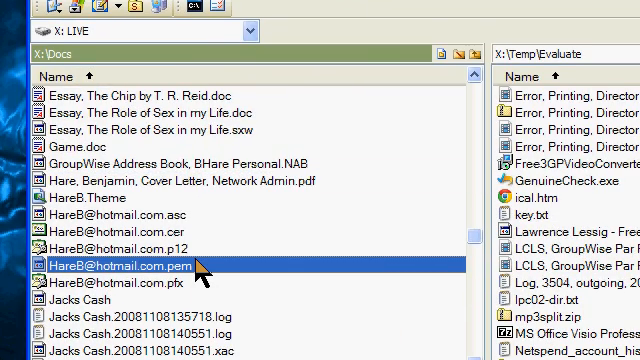
scroll("down", 3)
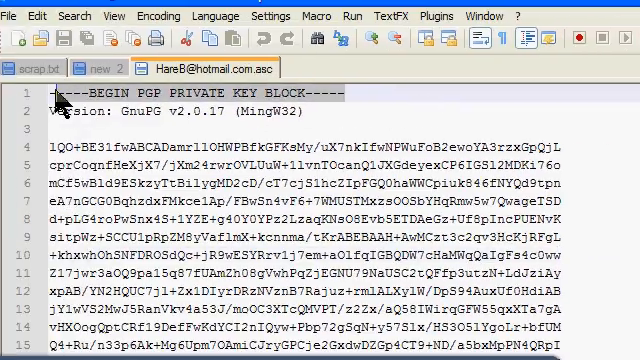
scroll("down", 3)
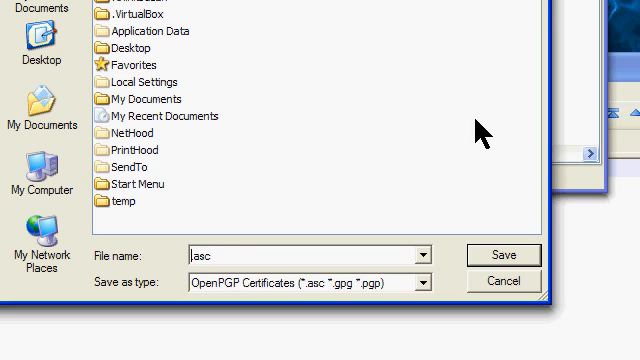
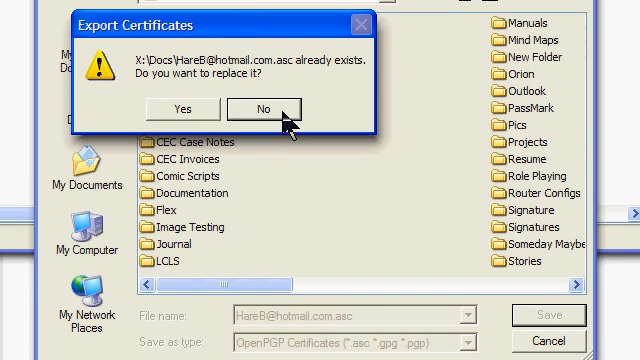
left_click(270, 108)
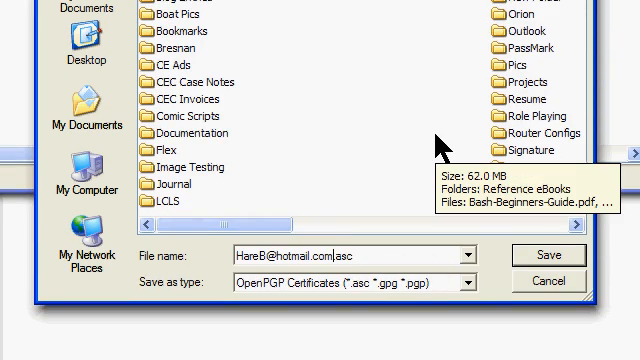
type("-20110612")
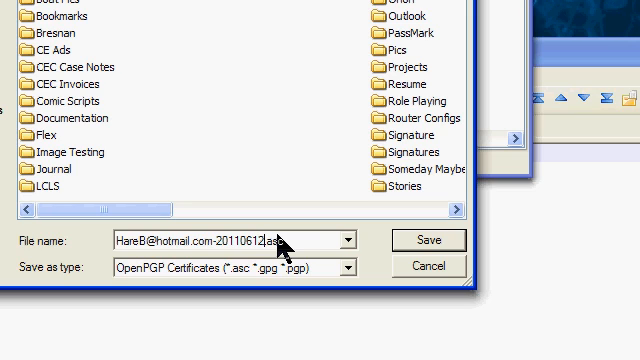
left_click(426, 239)
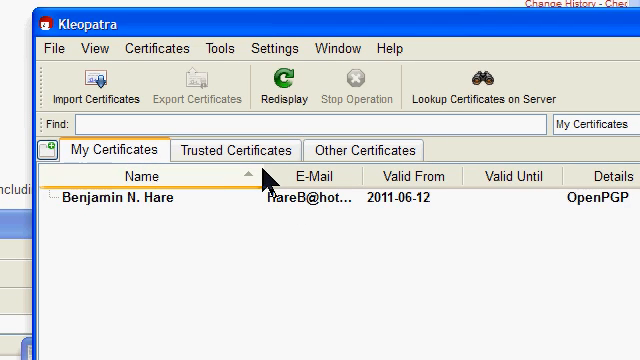
mouse_move(401, 271)
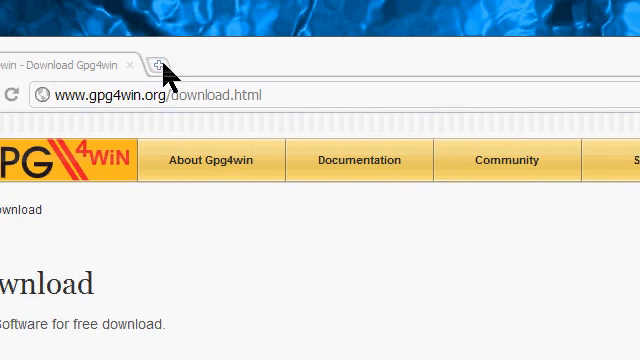
left_click(156, 64)
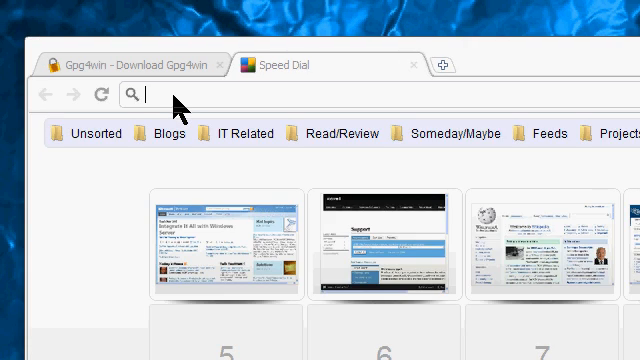
type("www.xhamster.com")
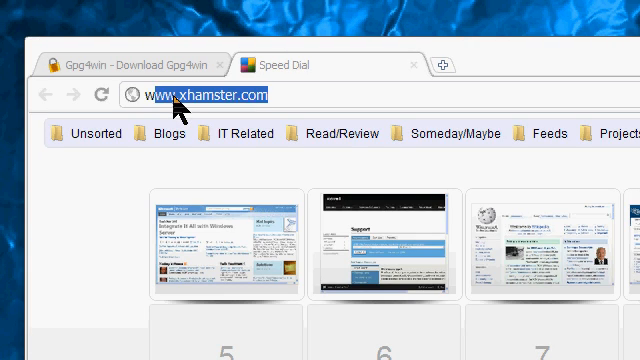
type("www.gmail.com")
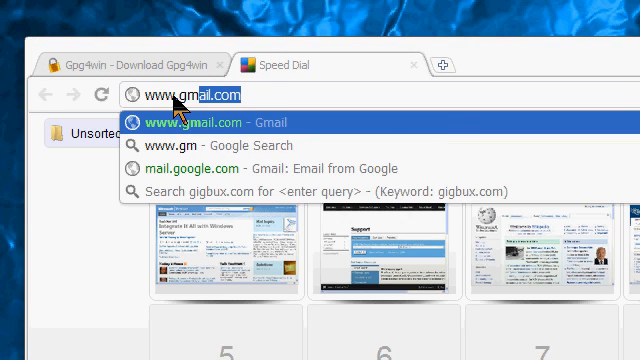